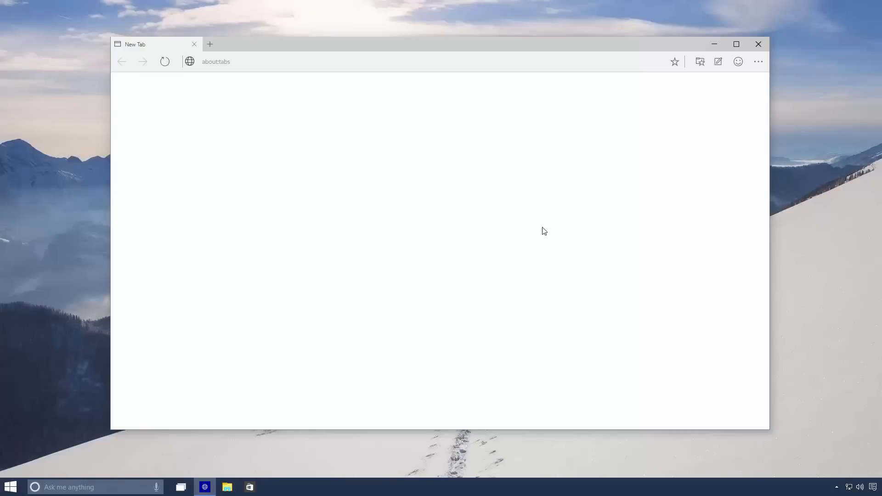
pyautogui.moveTo(760, 70)
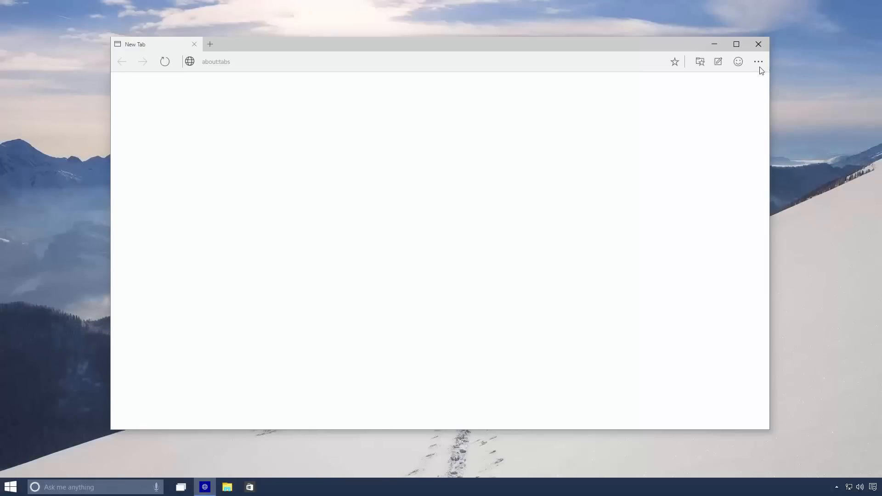
# Glance at browser settings and page actions, then load cuoco-seattle.com from the address bar
pyautogui.click(757, 61)
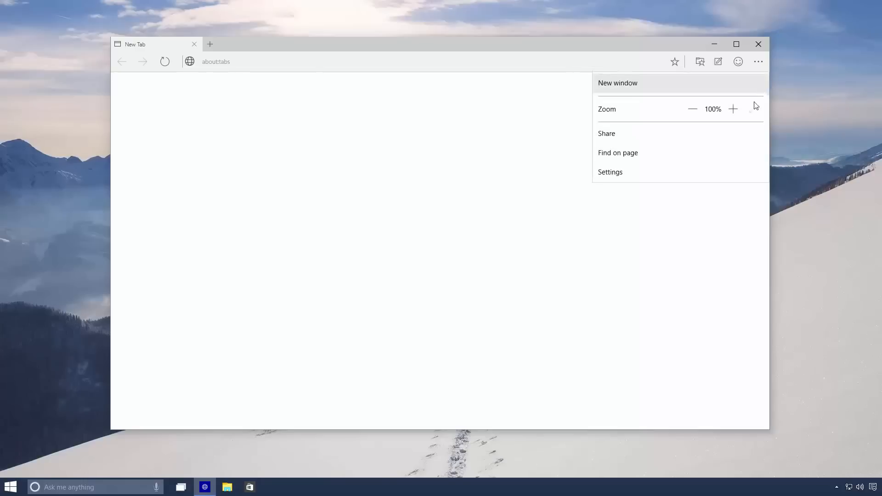
pyautogui.click(610, 172)
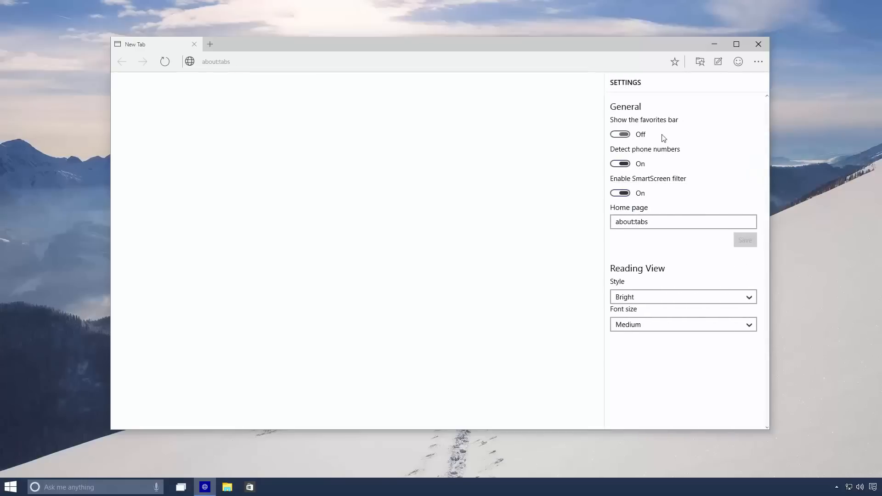
pyautogui.moveTo(734, 199)
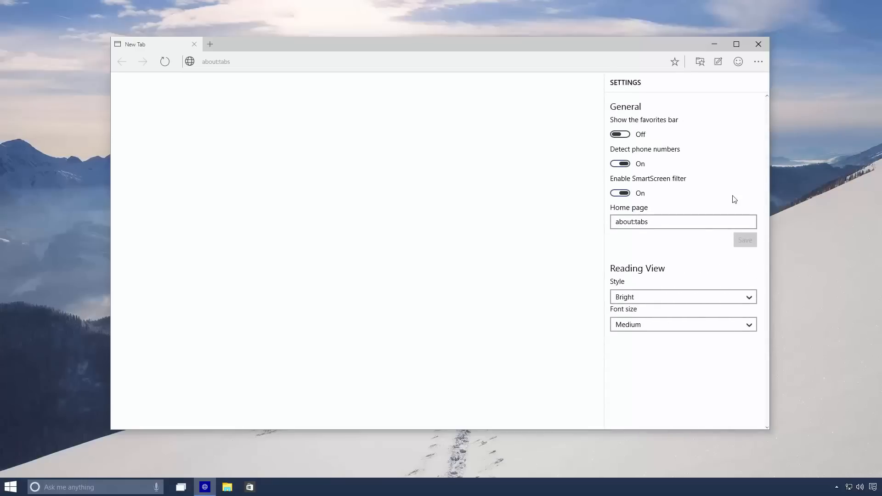
pyautogui.rightClick(506, 191)
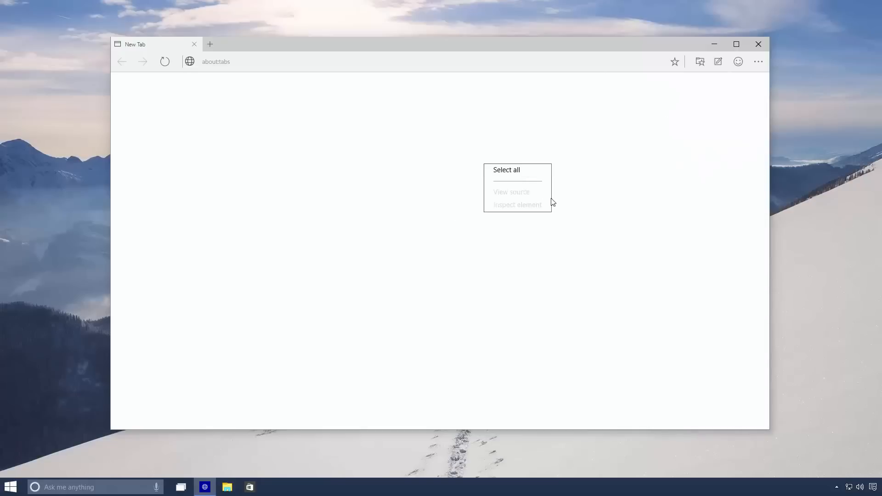
pyautogui.click(366, 150)
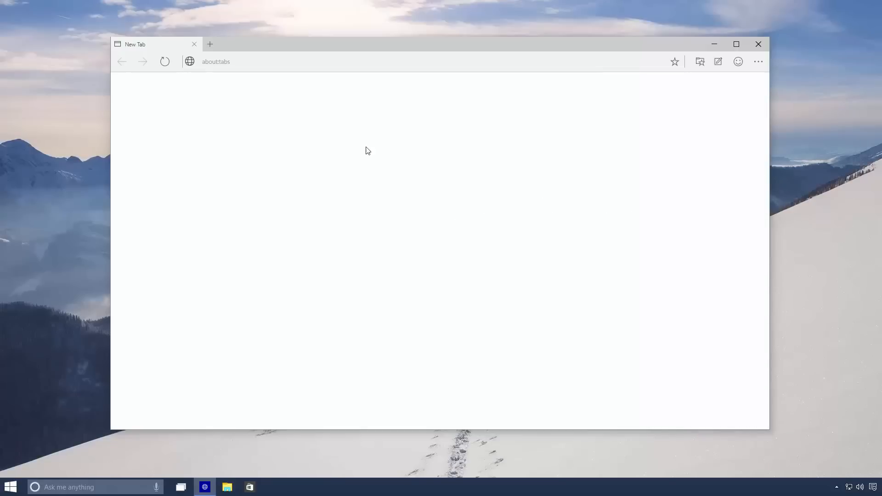
pyautogui.write('cuoco-seat')
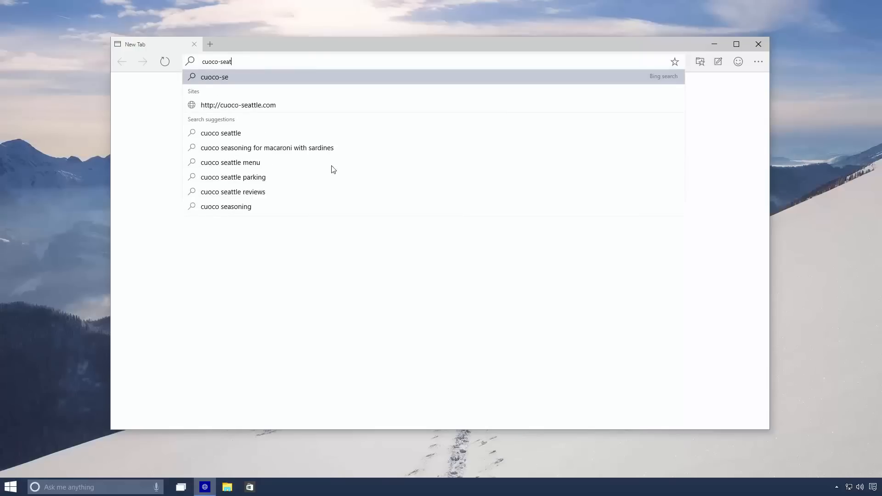
pyautogui.click(238, 105)
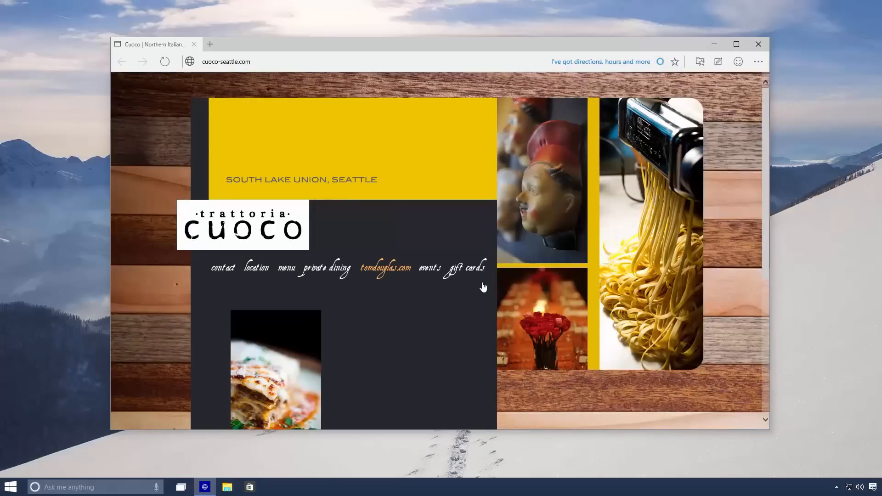
pyautogui.moveTo(463, 315)
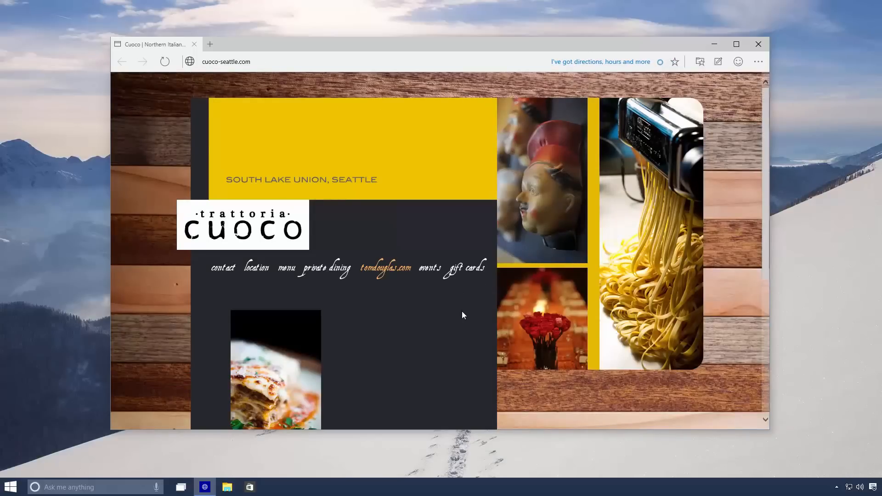
pyautogui.moveTo(524, 221)
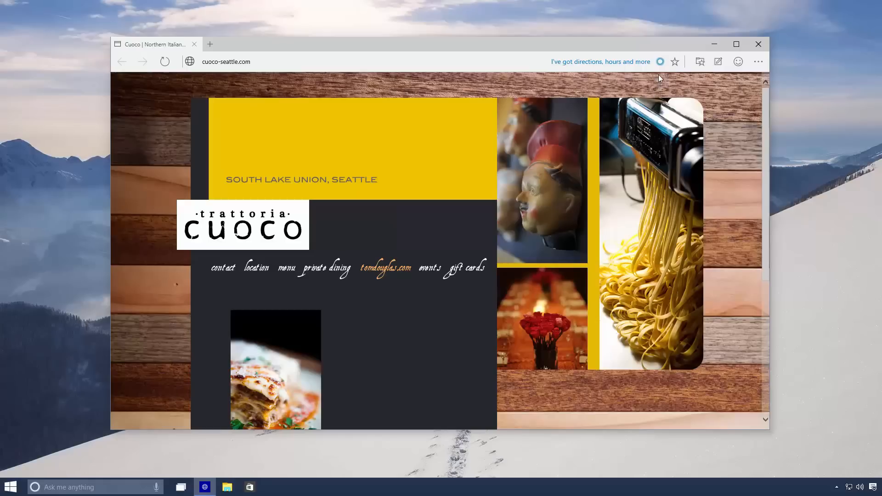
# Bring up Cortana's Cuoco card and scroll through its address, hours, photos and reviews
pyautogui.click(660, 61)
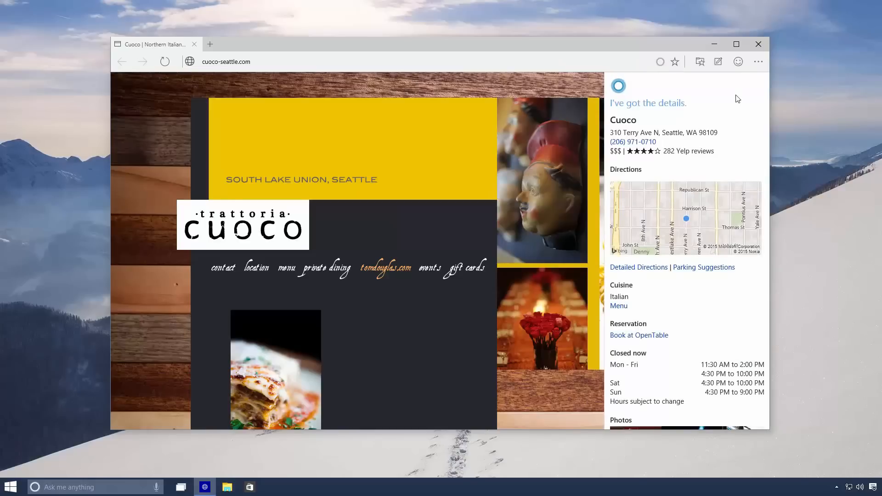
pyautogui.moveTo(748, 130)
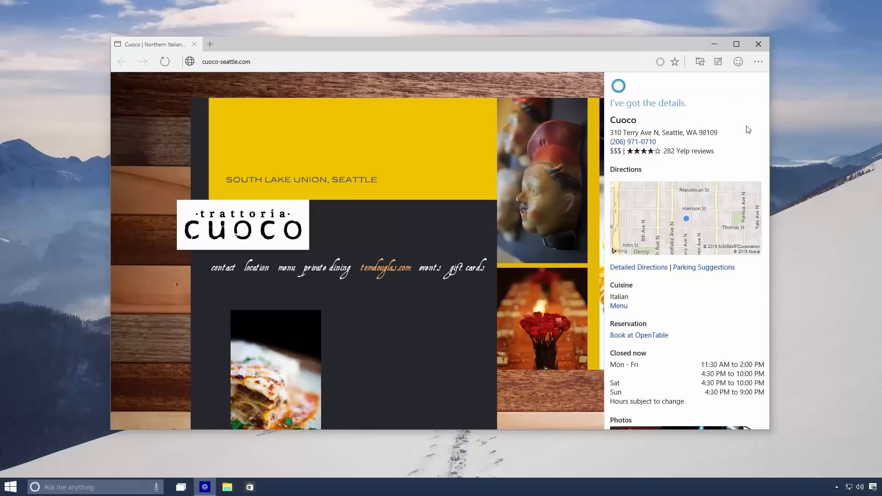
pyautogui.scroll(-3)
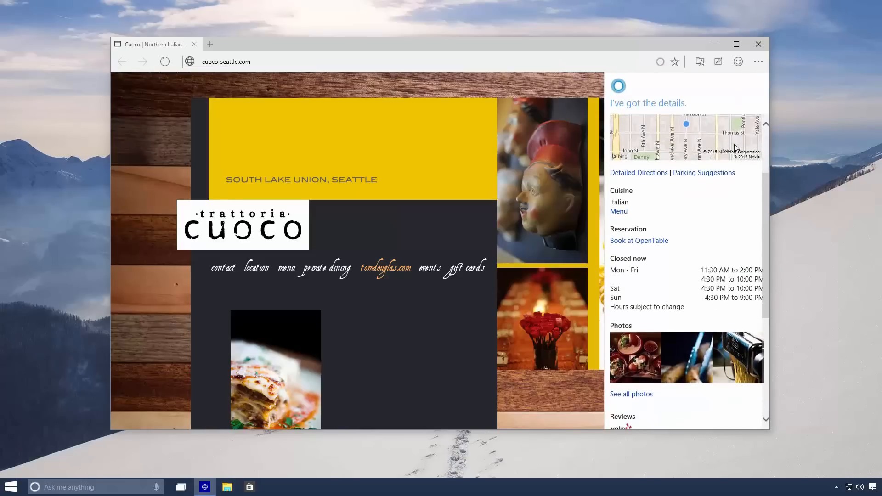
pyautogui.scroll(-3)
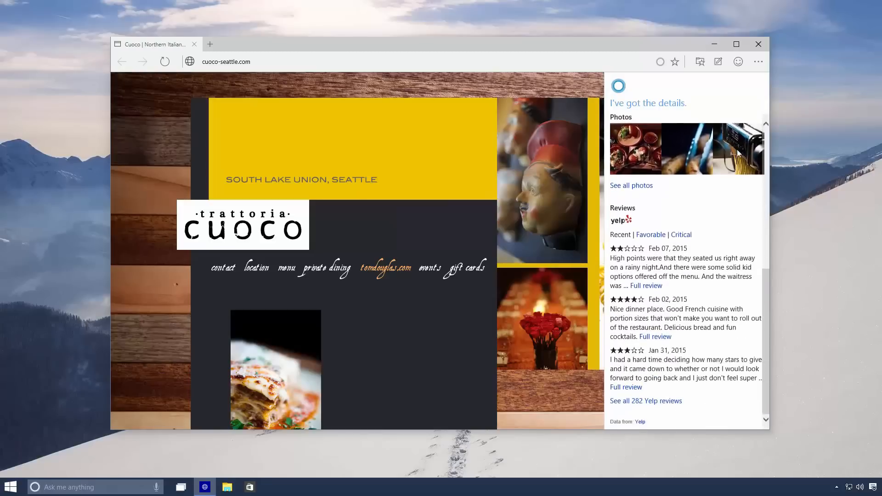
pyautogui.scroll(-3)
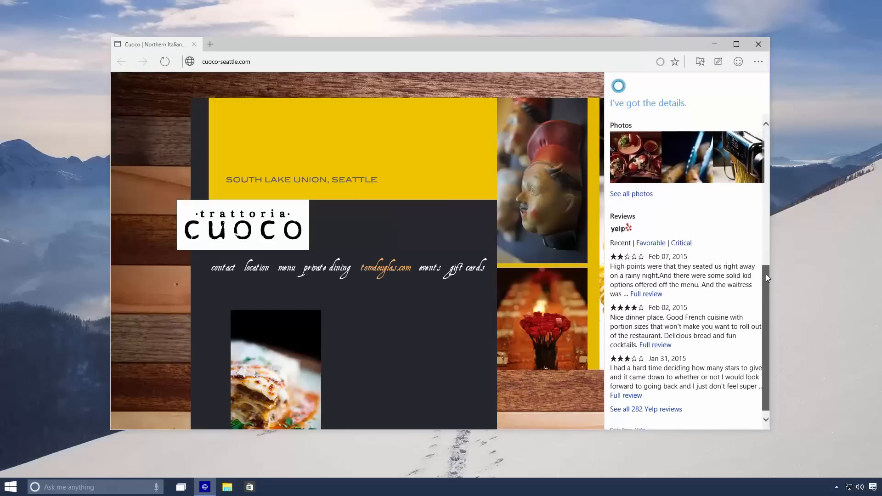
pyautogui.scroll(3)
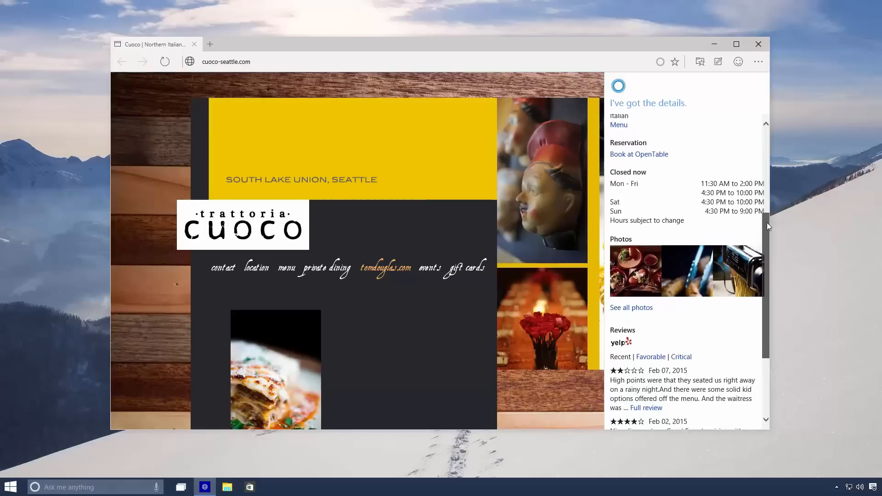
pyautogui.scroll(3)
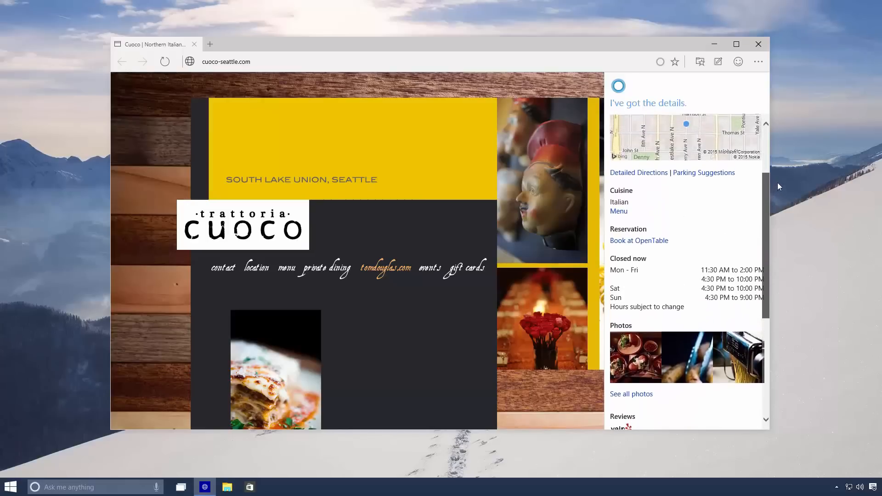
pyautogui.scroll(3)
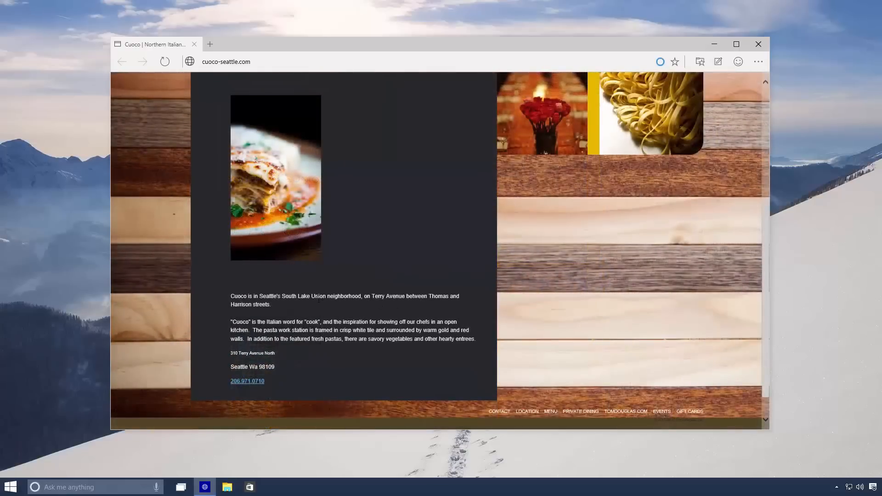
# Ask Cortana about the selected 'South Lake Union' and browse its neighbourhood overview and map
pyautogui.doubleClick(303, 296)
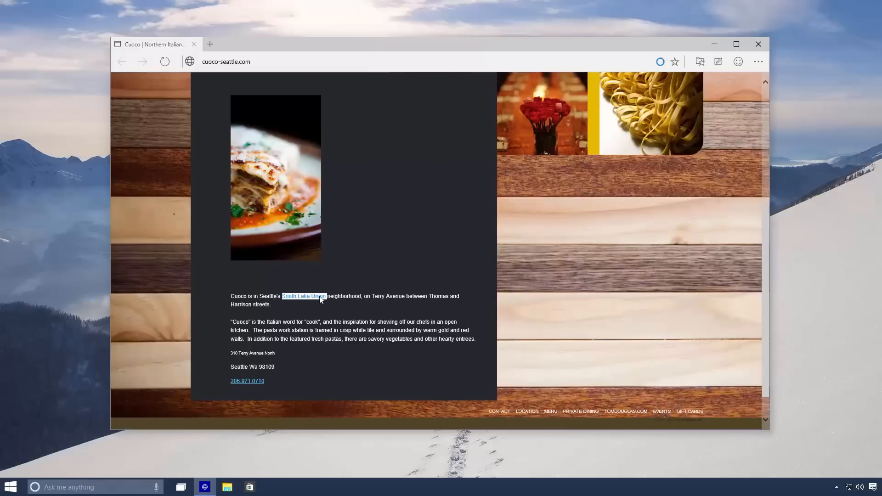
pyautogui.click(660, 61)
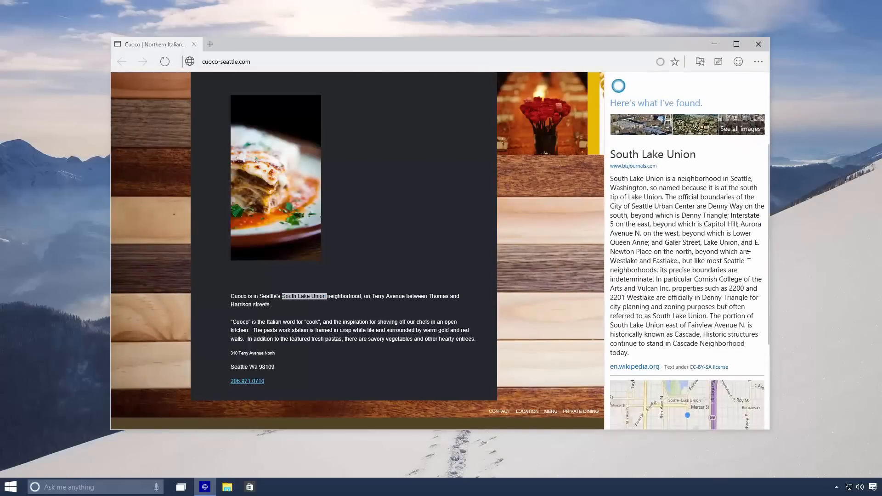
pyautogui.scroll(-3)
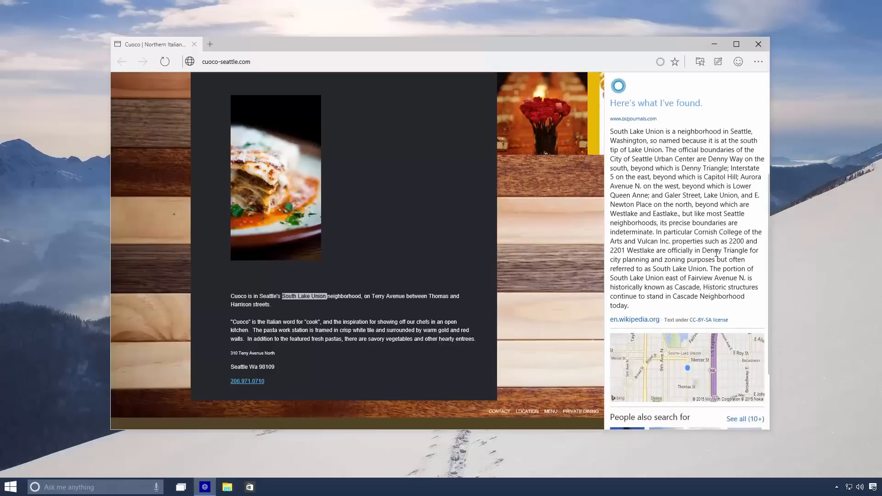
pyautogui.scroll(-3)
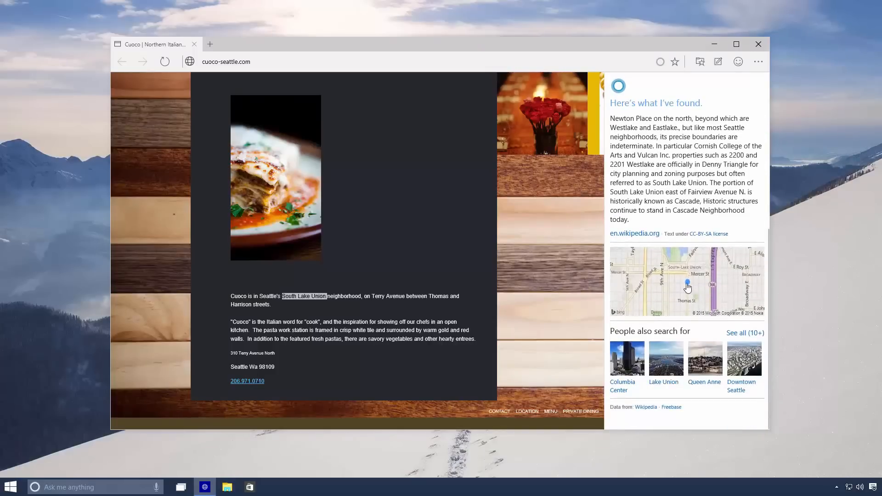
pyautogui.moveTo(752, 336)
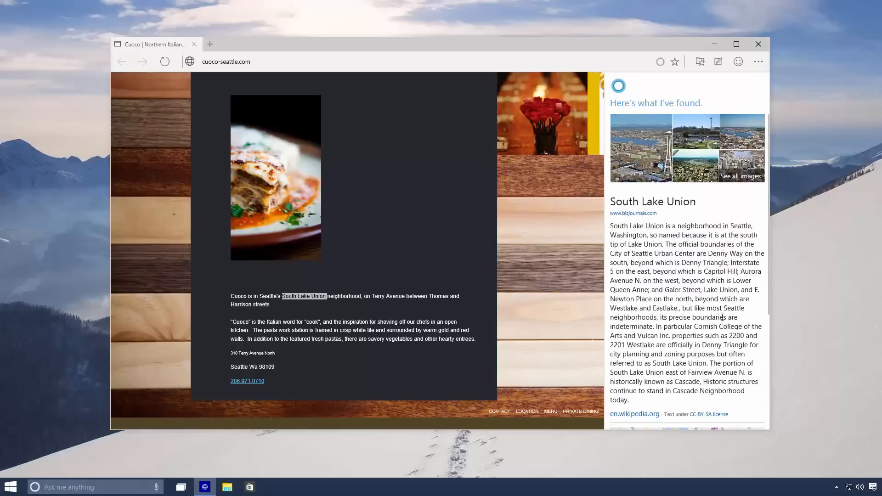
# Look up 'inspiration' with Cortana and expand the definition to show more meanings
pyautogui.click(660, 62)
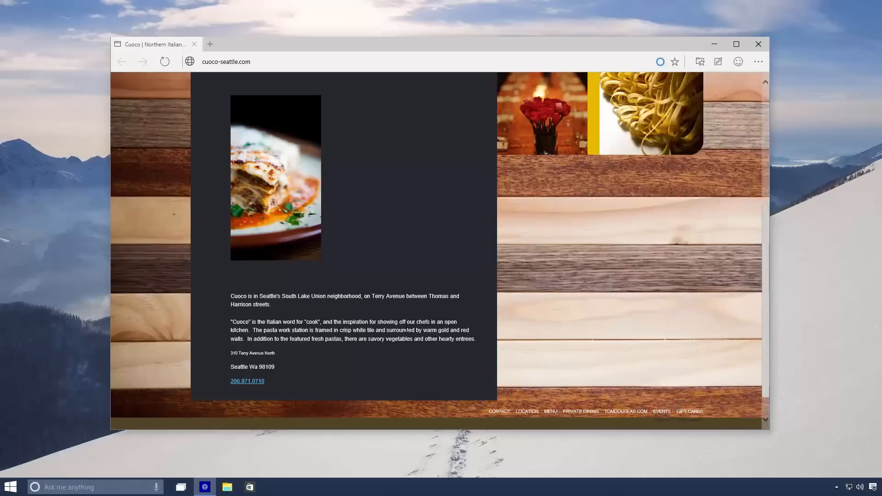
pyautogui.doubleClick(354, 321)
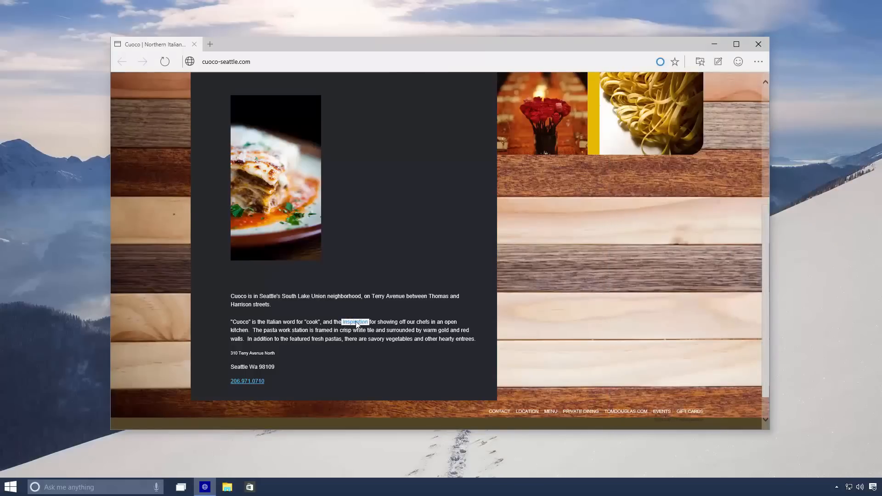
pyautogui.click(660, 61)
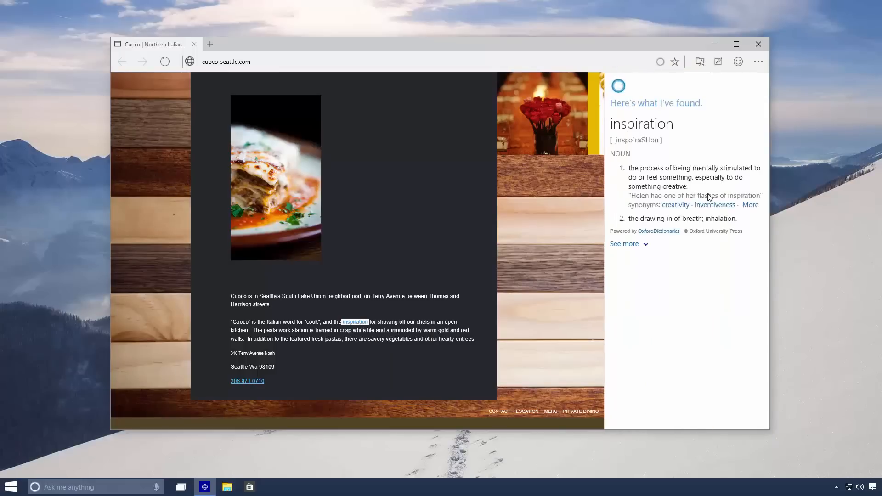
pyautogui.click(624, 243)
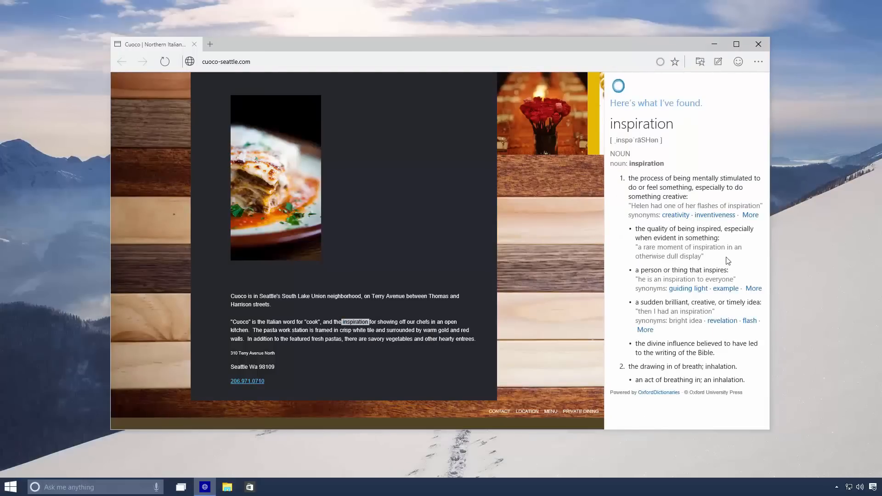
pyautogui.moveTo(757, 192)
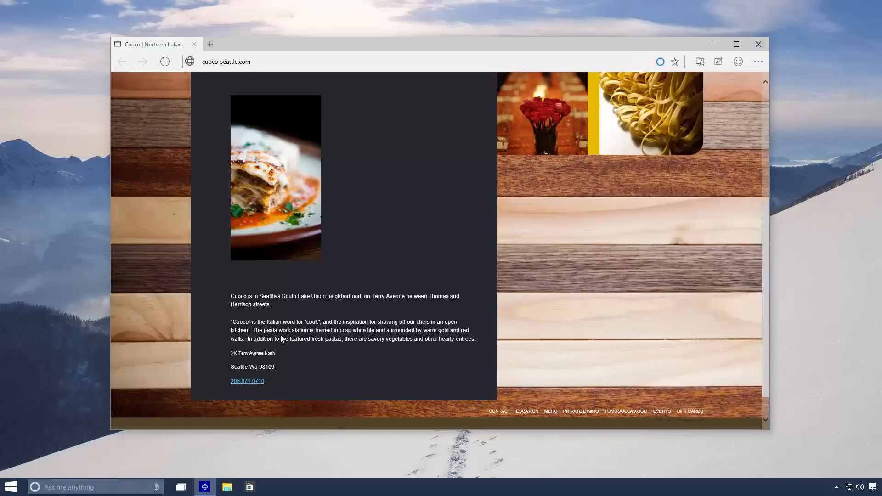
# Ask Cortana about 'pasta' and scroll through its overview and nutrition facts
pyautogui.doubleClick(270, 330)
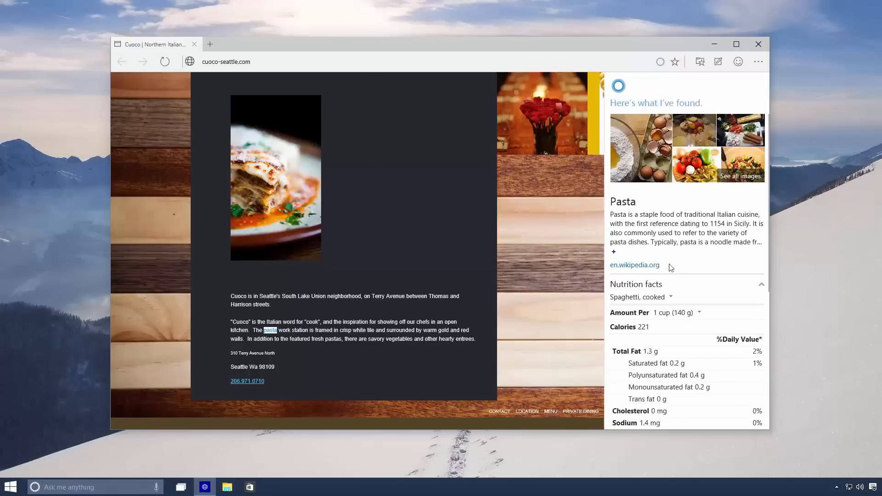
pyautogui.scroll(-3)
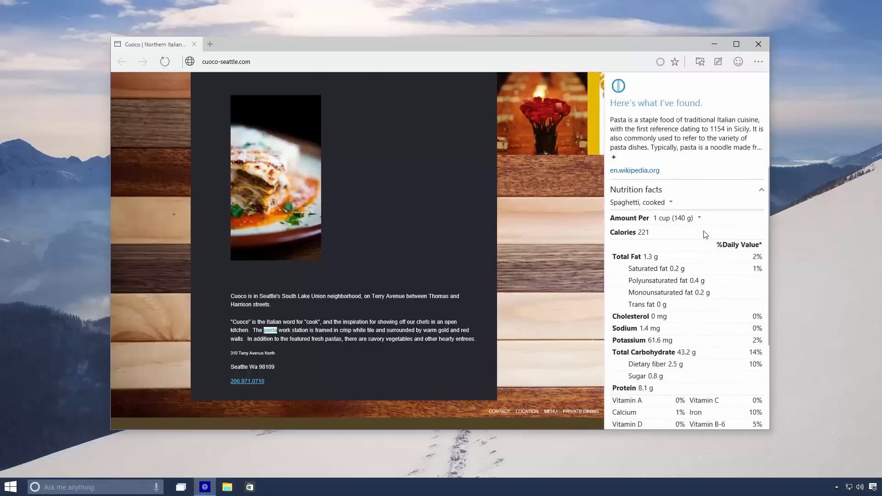
pyautogui.moveTo(727, 261)
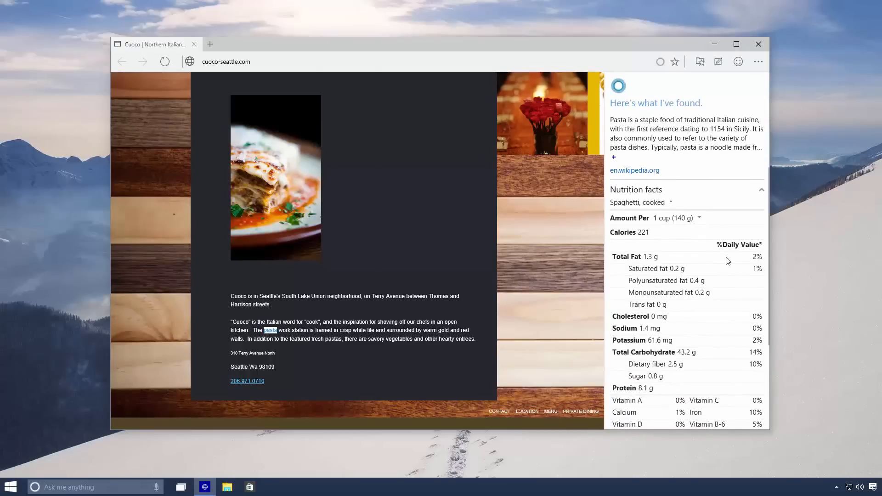
pyautogui.scroll(-3)
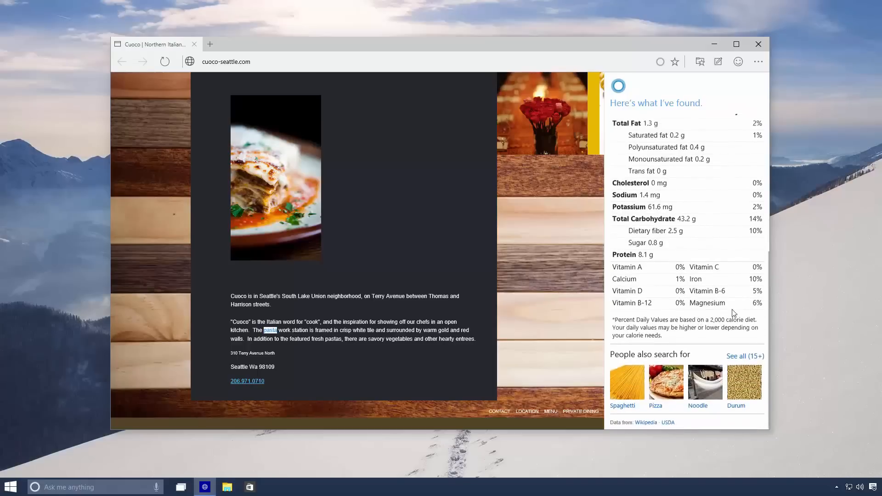
pyautogui.scroll(-3)
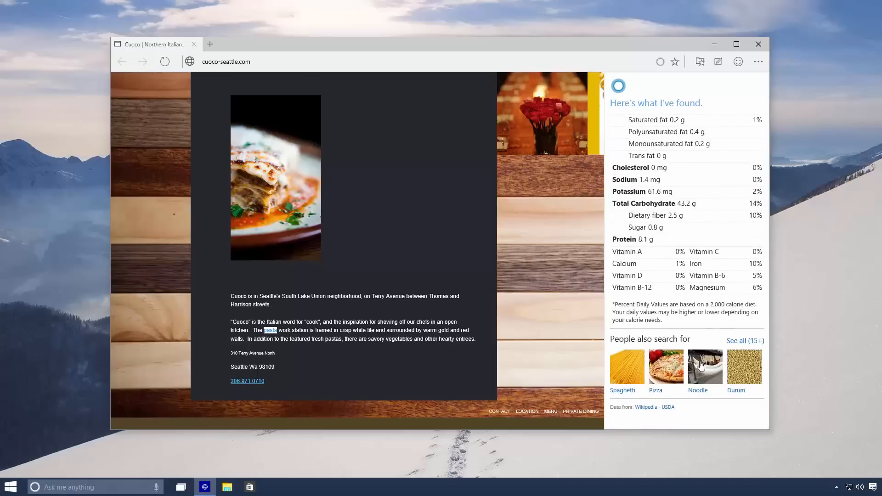
pyautogui.scroll(3)
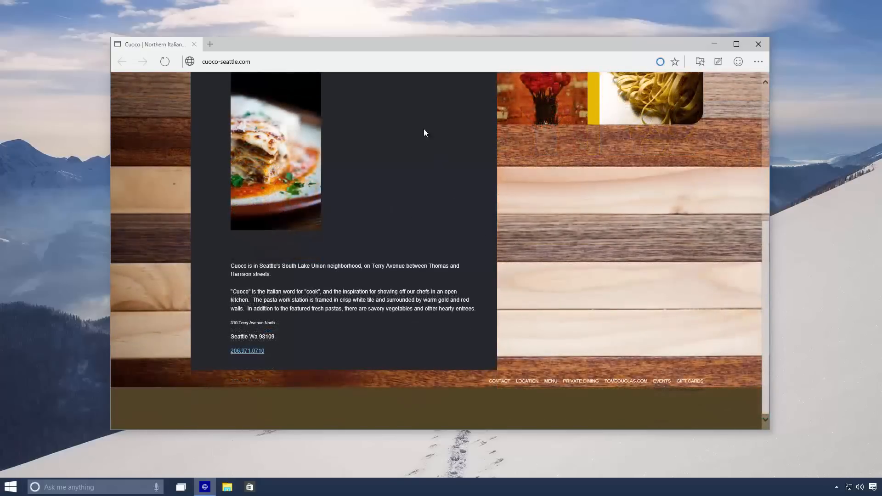
# Type 'weather' in the address bar to see Seattle's 49° sunny forecast, then dismiss it
pyautogui.write('wea')
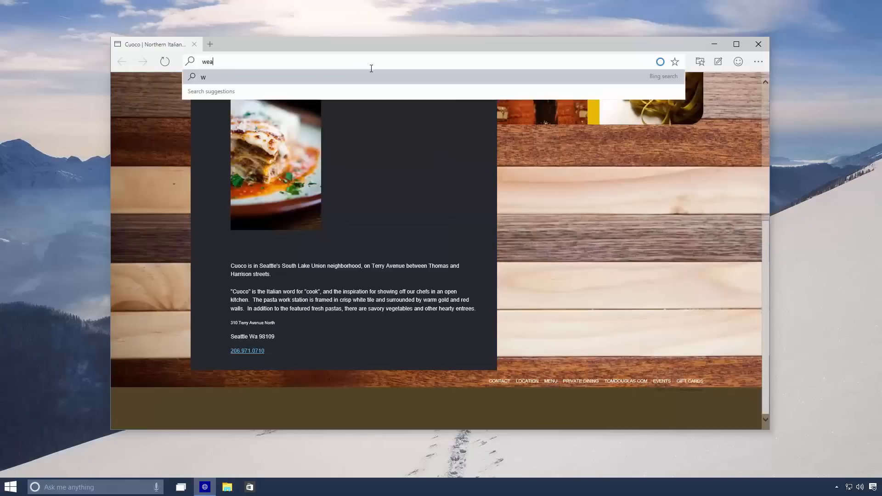
pyautogui.write('ther')
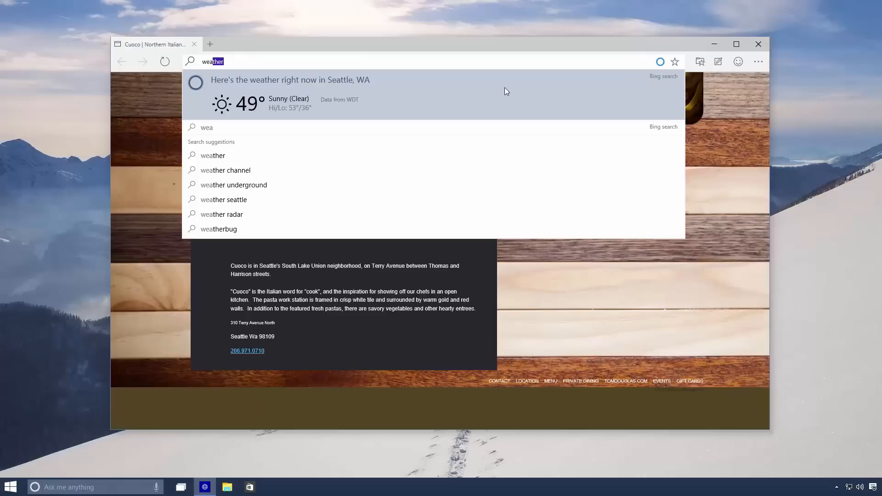
pyautogui.moveTo(537, 110)
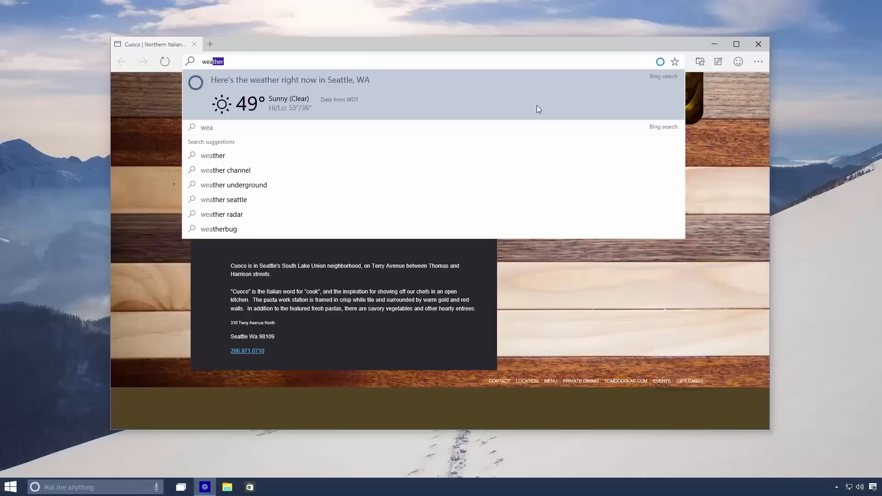
pyautogui.click(224, 199)
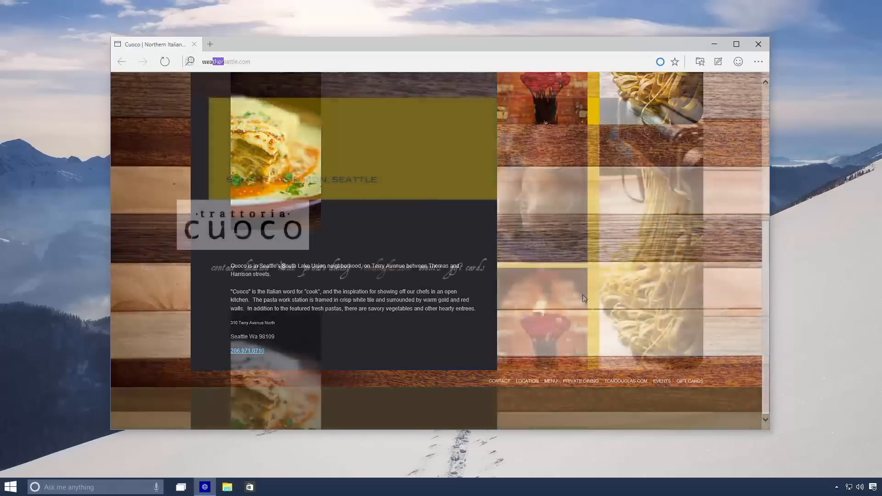
# Open the Lola page in a new tab and scroll Cortana's address, hours and reviews
pyautogui.click(210, 44)
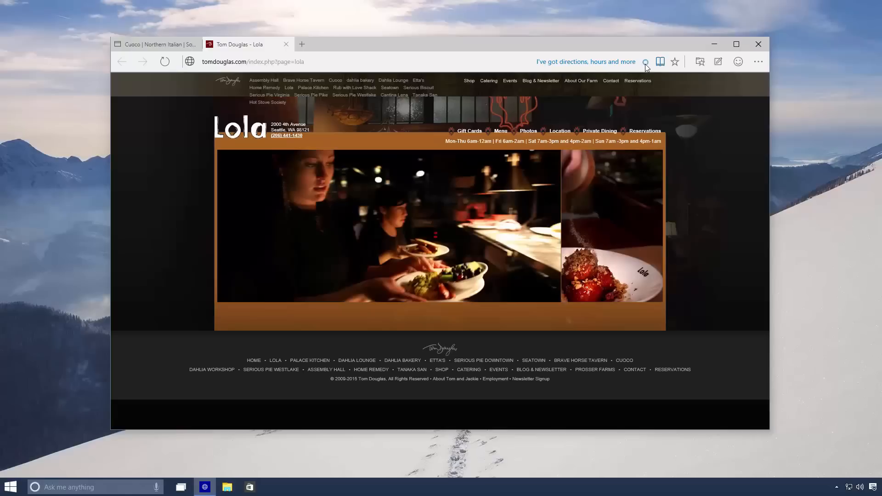
pyautogui.click(646, 62)
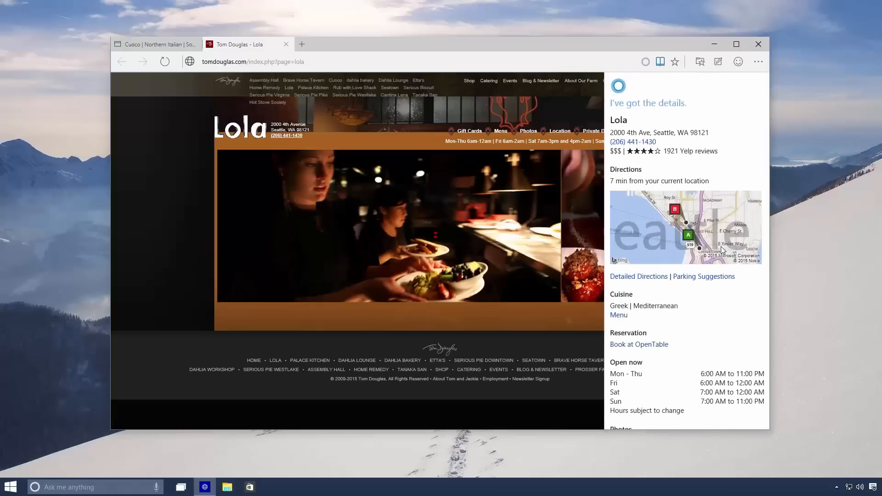
pyautogui.scroll(-3)
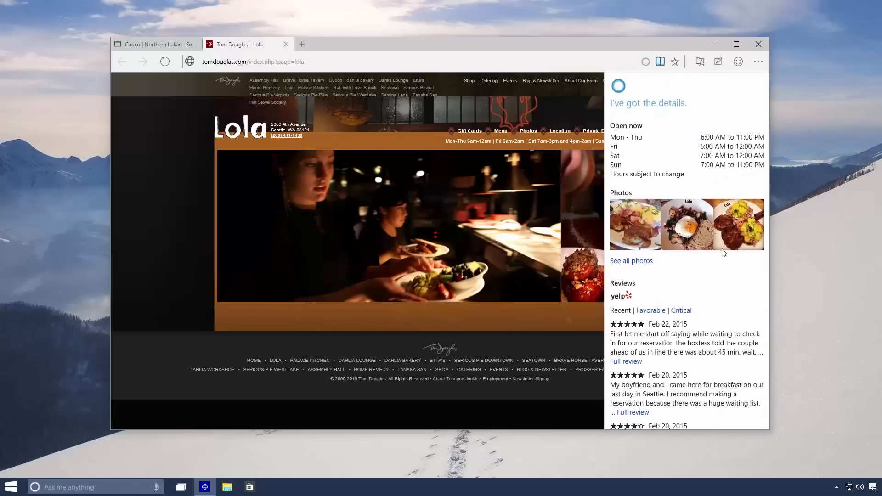
pyautogui.scroll(3)
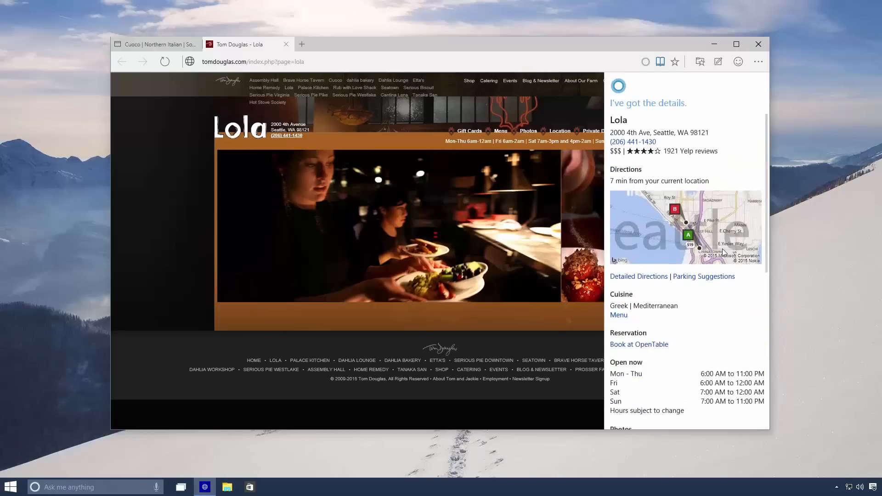